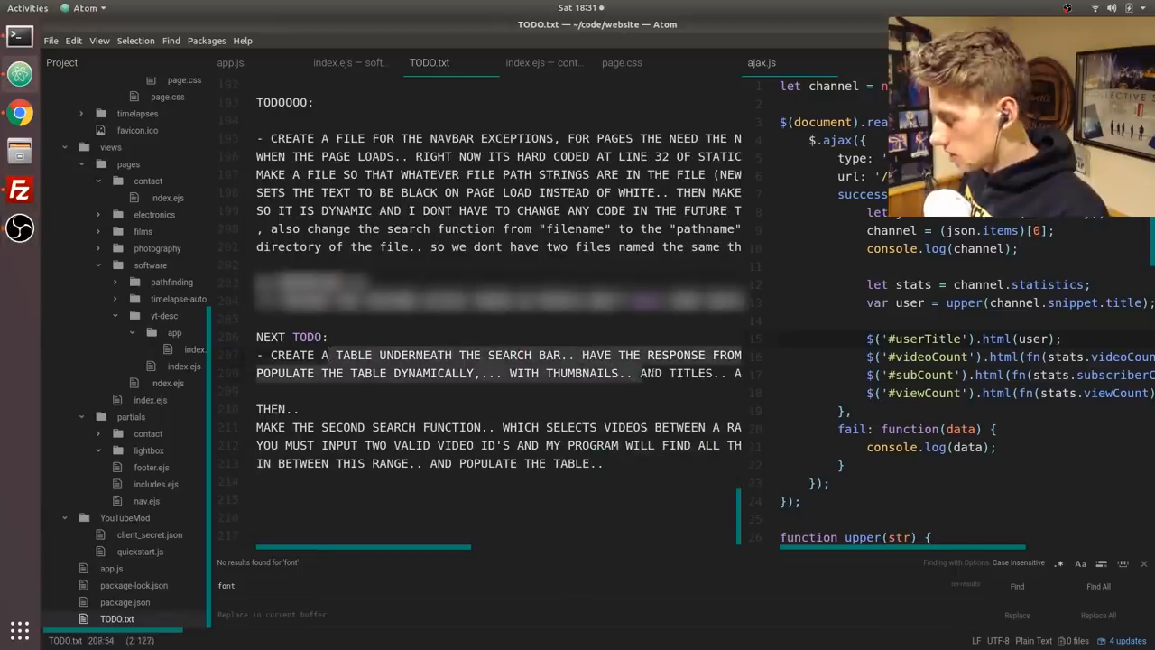
Bring the browser forward and reload the local yt-desc channel page
{"action": "left_click", "coordinate": [231, 61]}
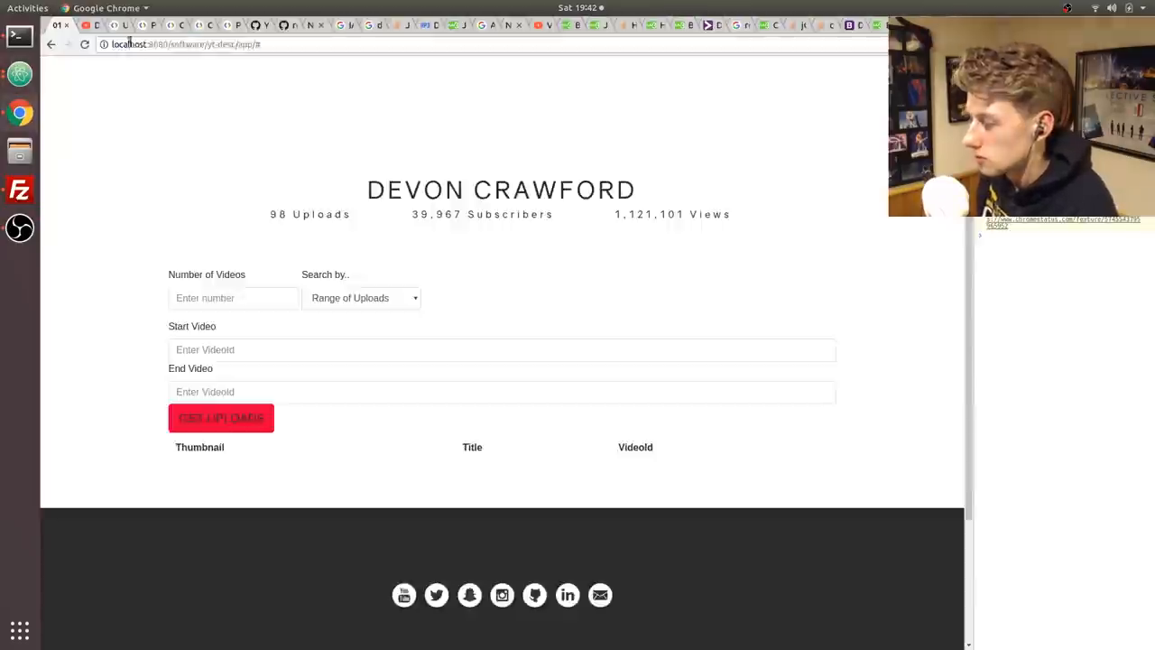
Return to app.js in the editor at the playlistItems request loop
{"action": "left_click", "coordinate": [220, 419]}
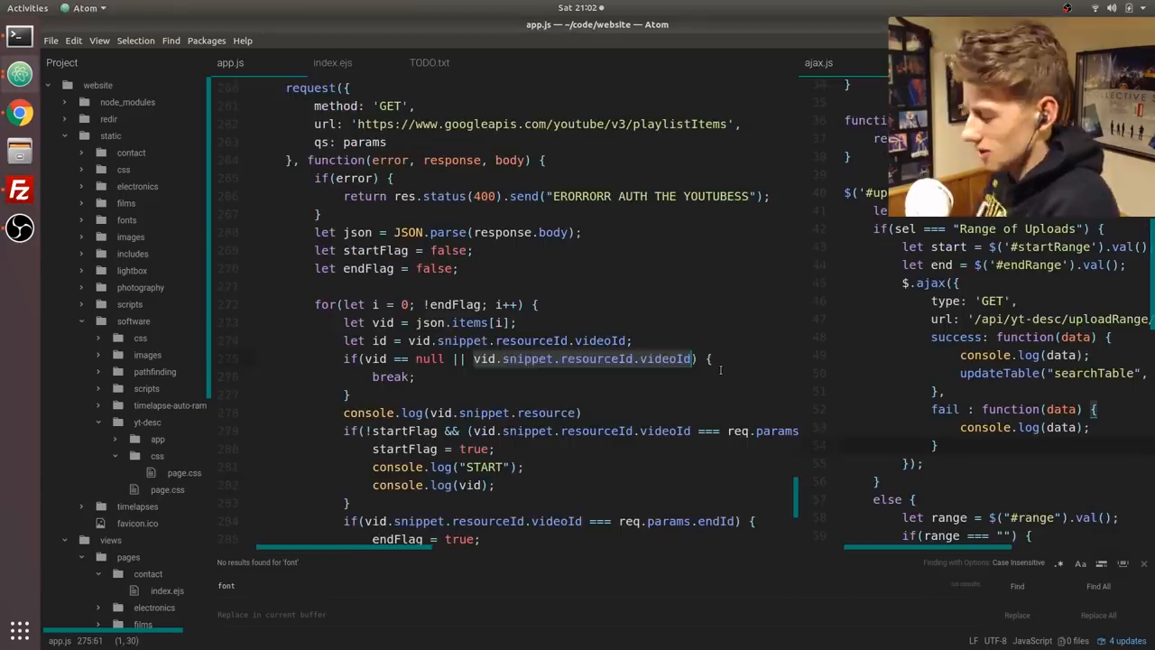
Fetch the uploads between the start and end video IDs into the table
{"action": "left_click", "coordinate": [19, 112]}
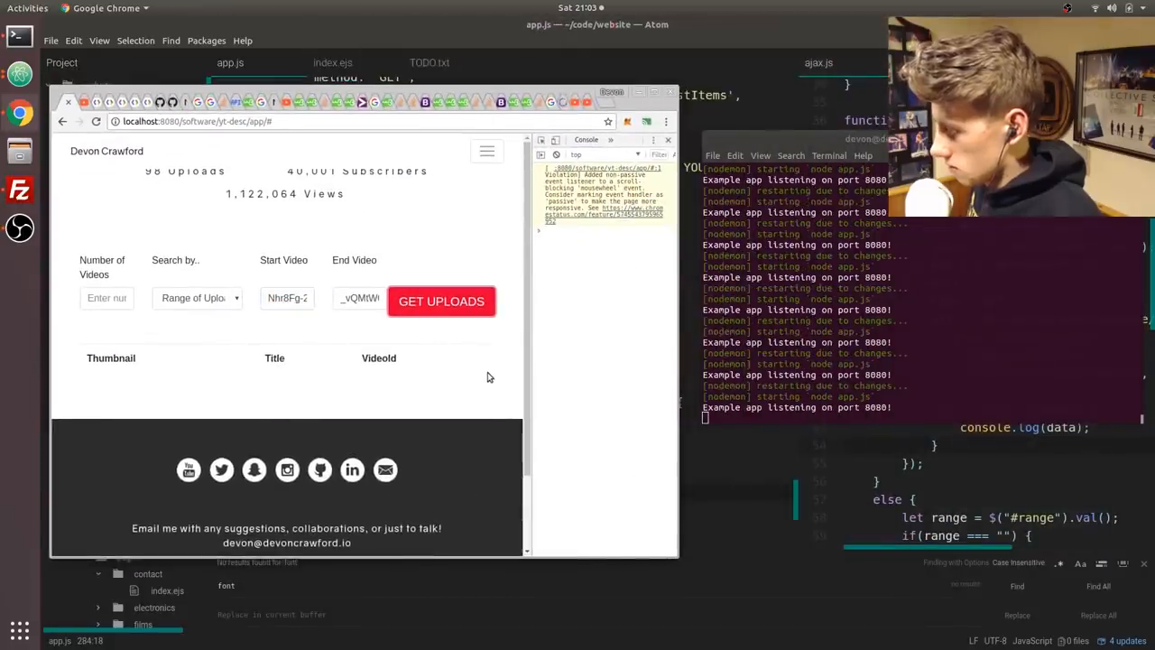
{"action": "left_click", "coordinate": [440, 300]}
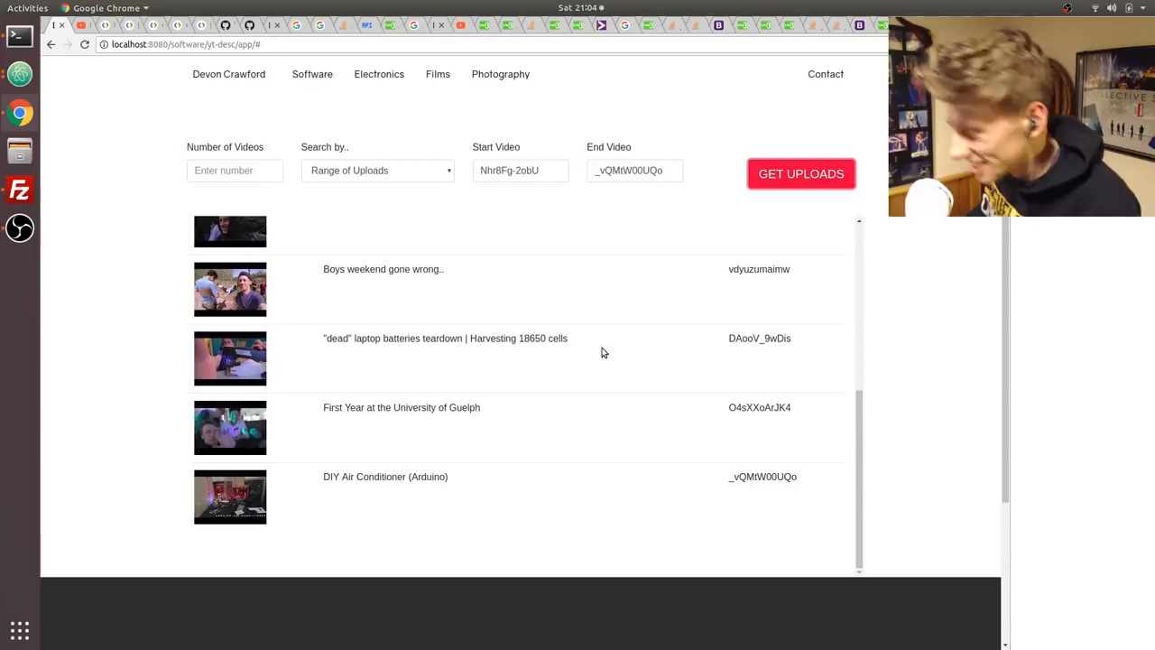
List the 100 most recent uploads, then review the DigitalOcean referral credit sentence
{"action": "left_click", "coordinate": [377, 170]}
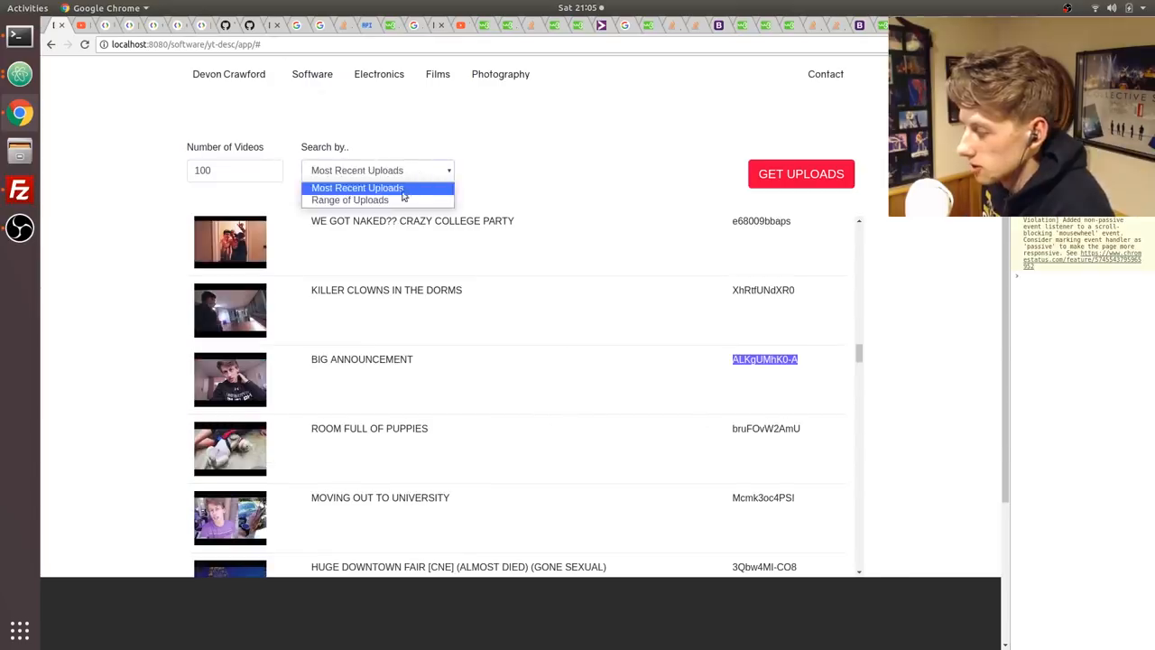
{"action": "left_click", "coordinate": [348, 199]}
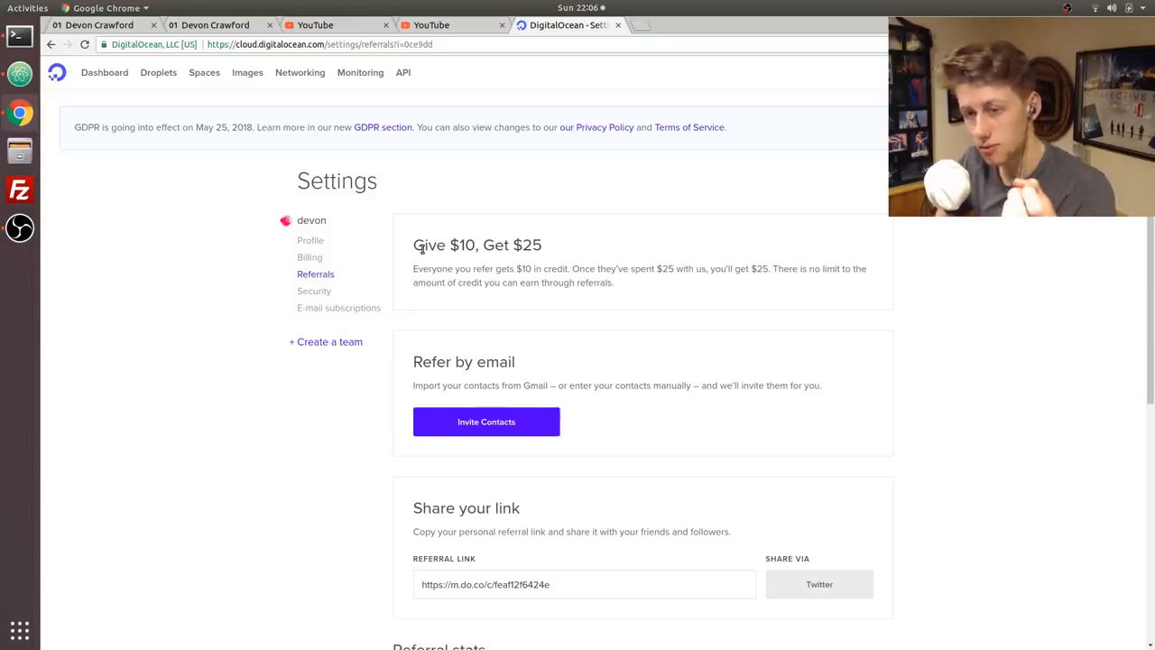
{"action": "left_click_drag", "start_coordinate": [412, 267], "coordinate": [567, 267]}
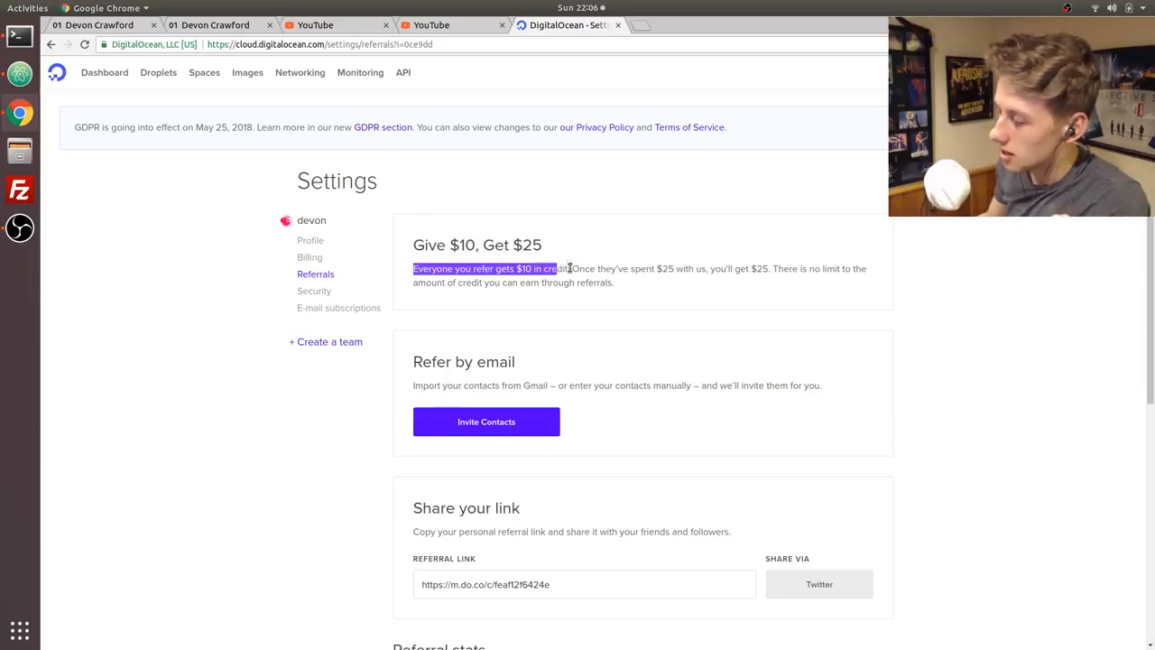